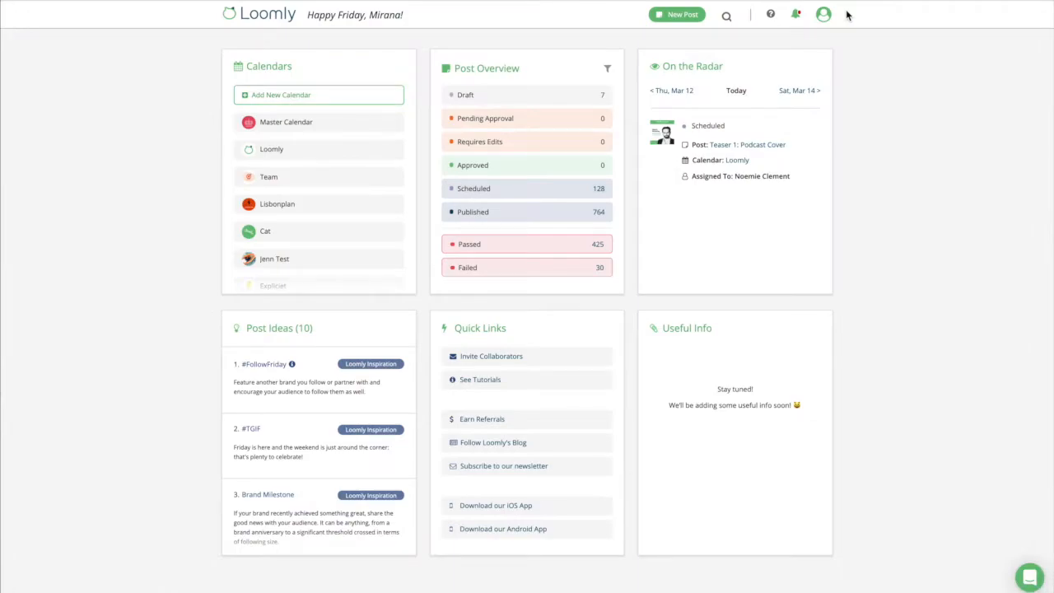
Reach Account Settings from the profile avatar menu
{"action": "left_click", "coordinate": [824, 14]}
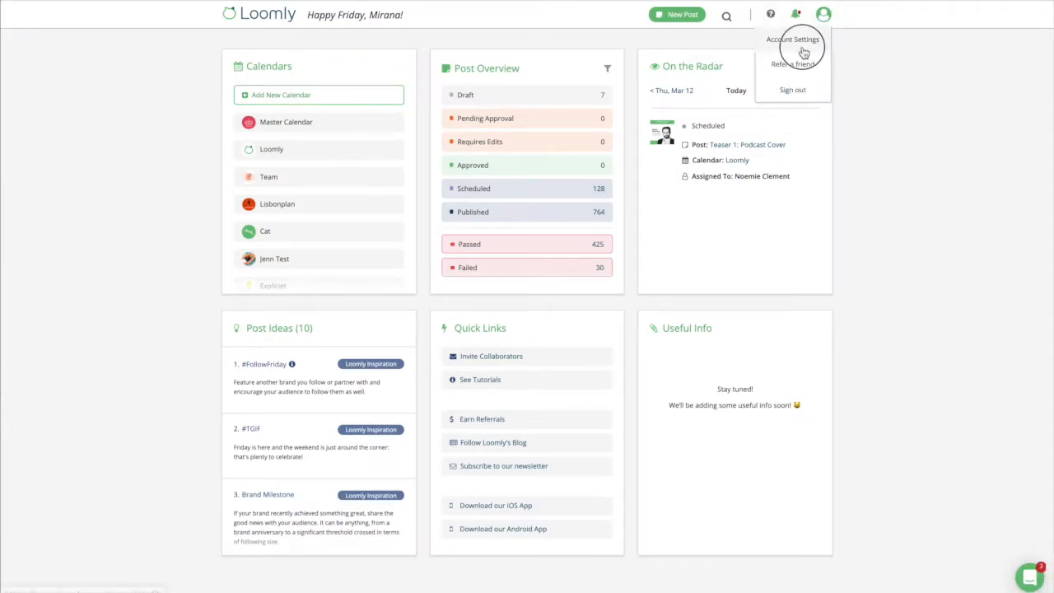
{"action": "left_click", "coordinate": [794, 39]}
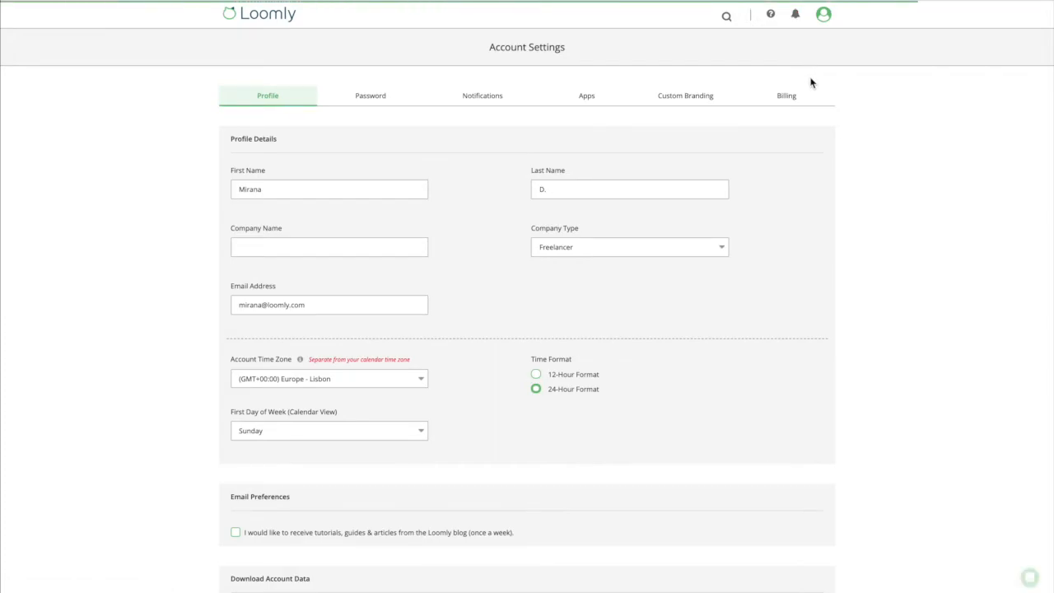
Connect Microsoft Teams to the Loomly calendar from Notifications, accepting the requested permissions
{"action": "left_click", "coordinate": [481, 95]}
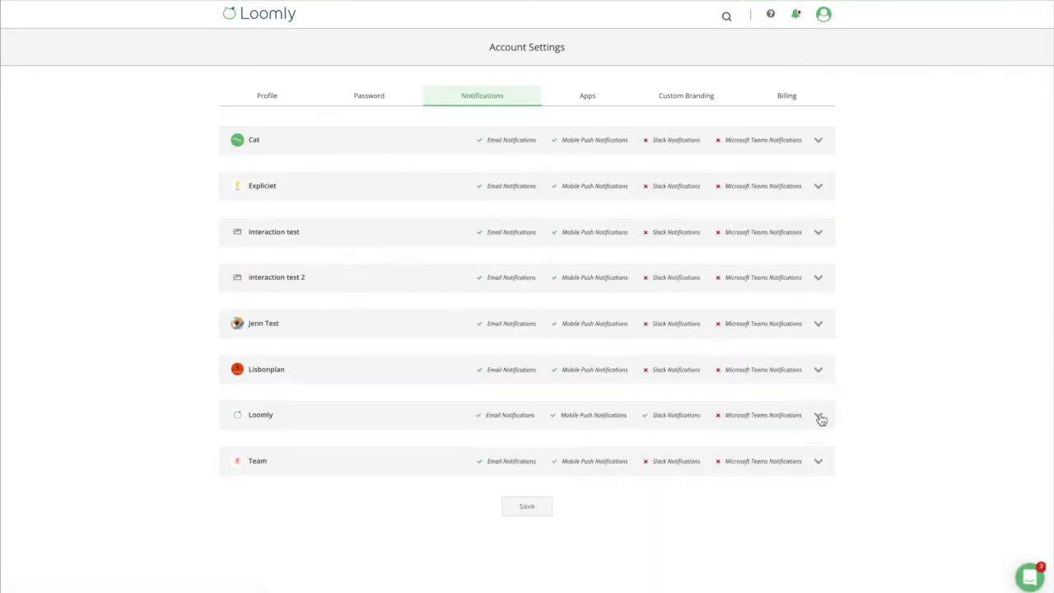
{"action": "left_click", "coordinate": [818, 415]}
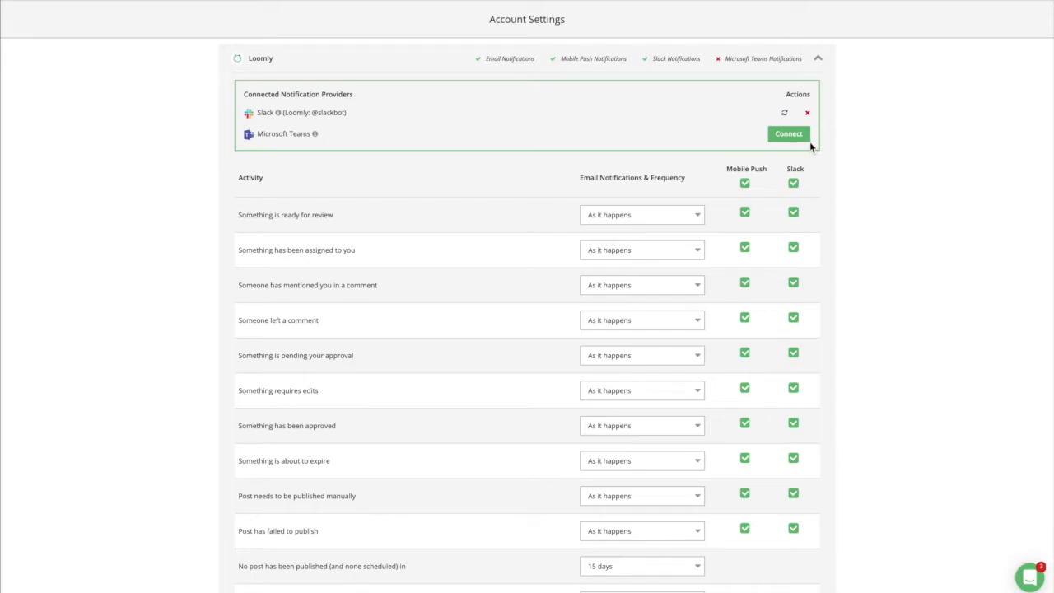
{"action": "left_click", "coordinate": [788, 133]}
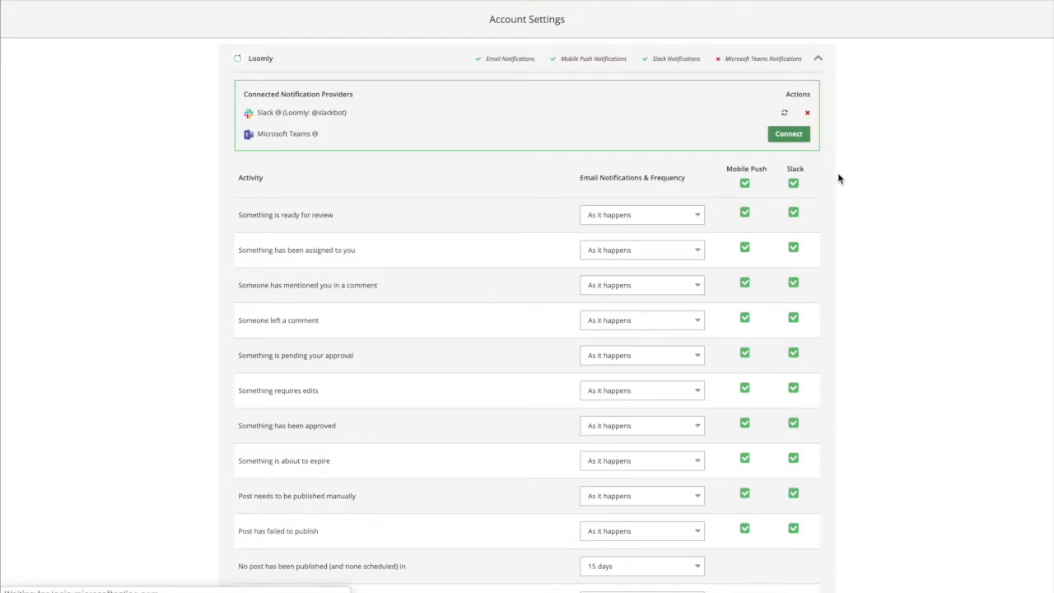
{"action": "left_click", "coordinate": [787, 134]}
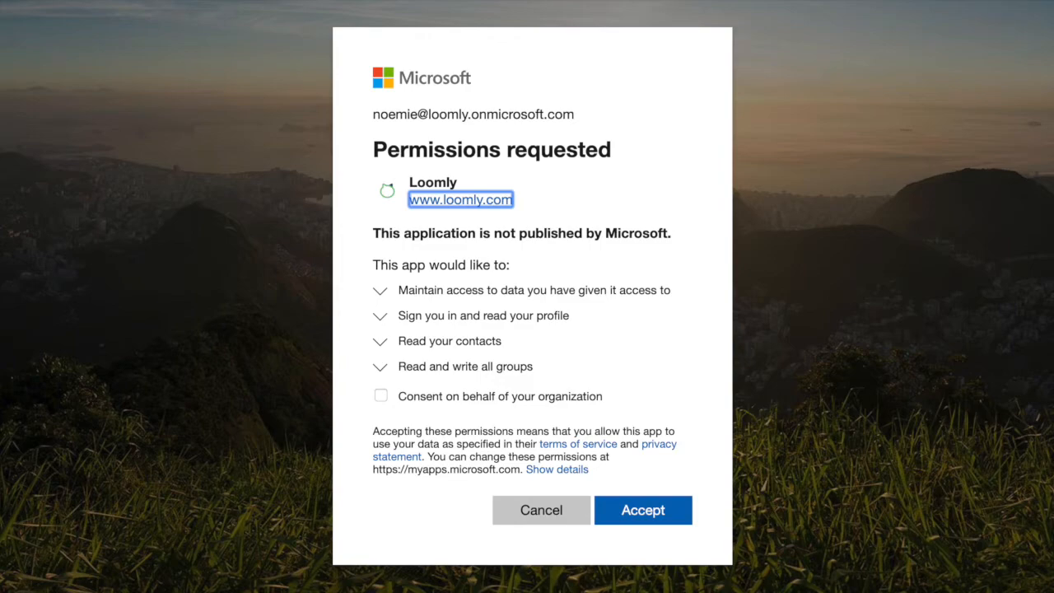
{"action": "left_click", "coordinate": [643, 511]}
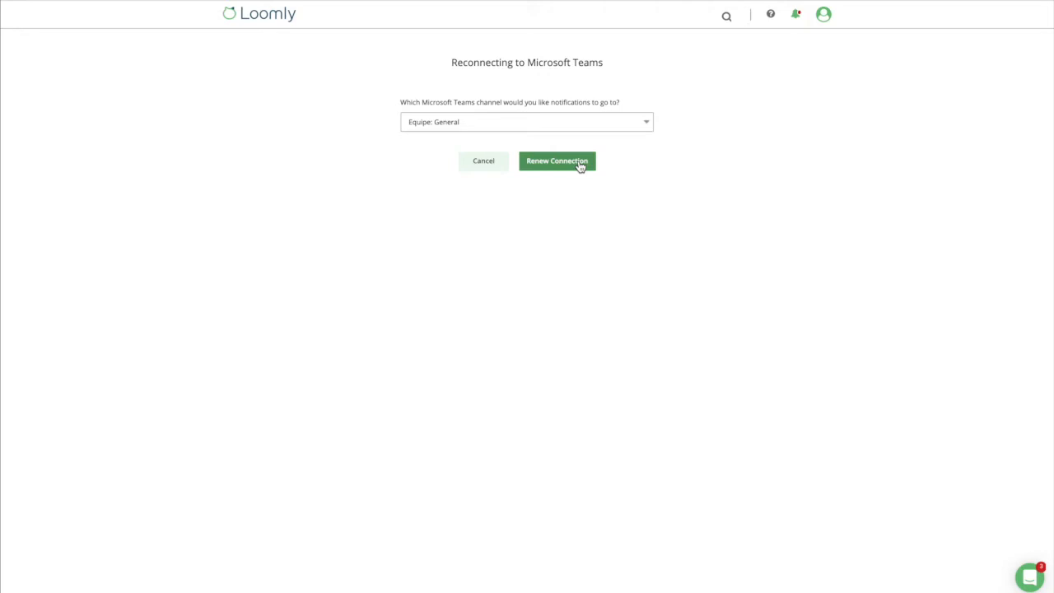
Route notifications to Equipe: General and turn off the Microsoft alert for assignments
{"action": "left_click", "coordinate": [556, 161]}
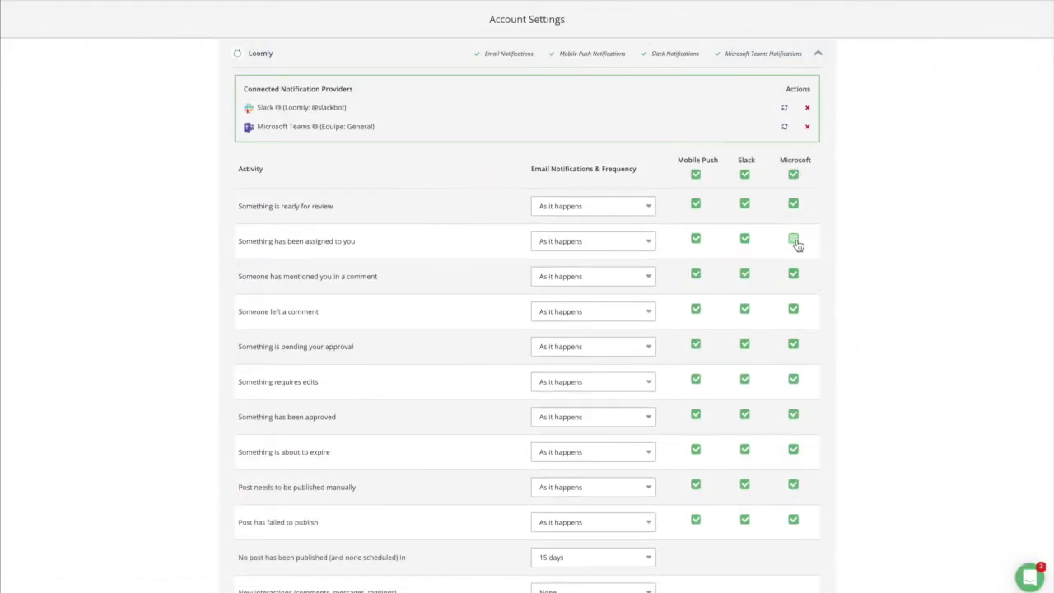
{"action": "left_click", "coordinate": [794, 237]}
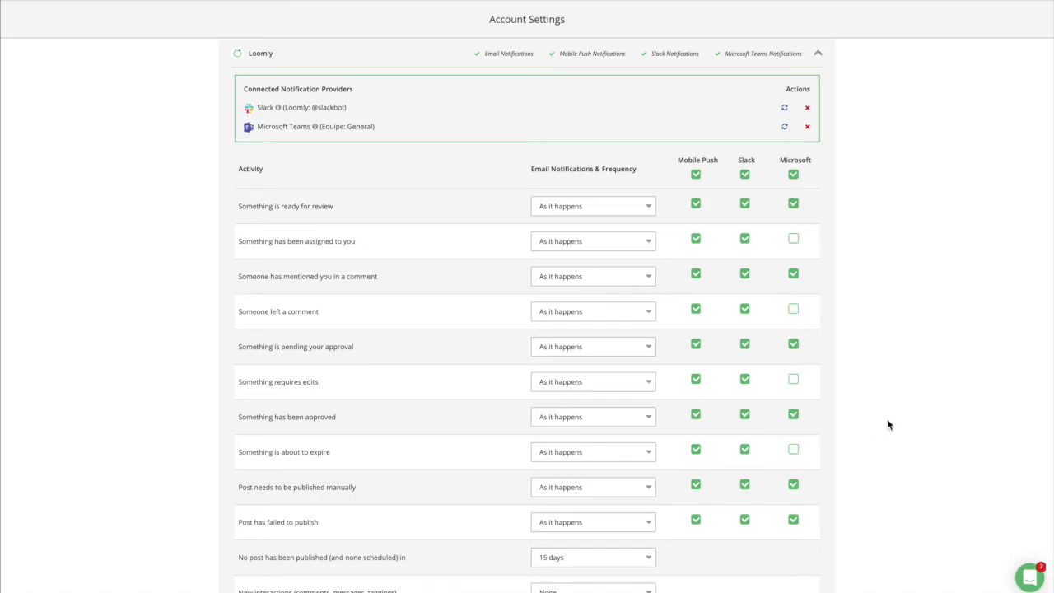